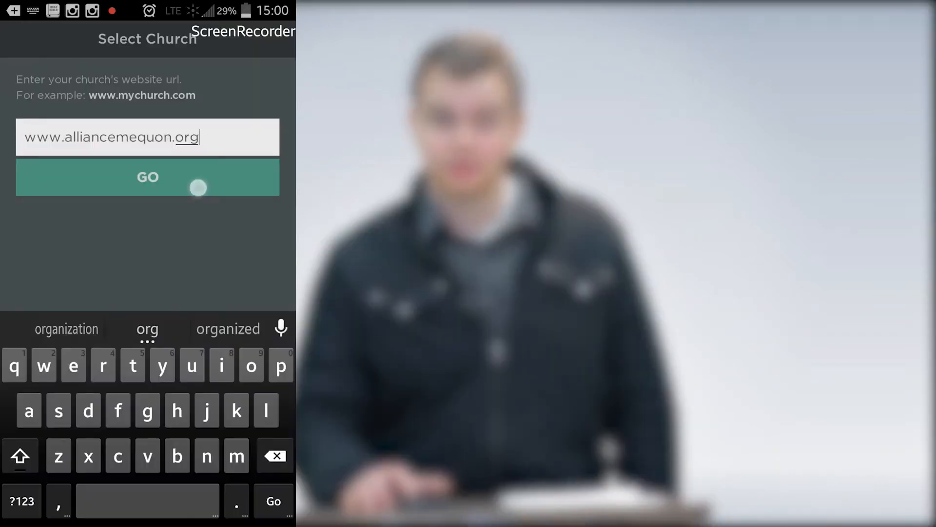
pyautogui.click(147, 176)
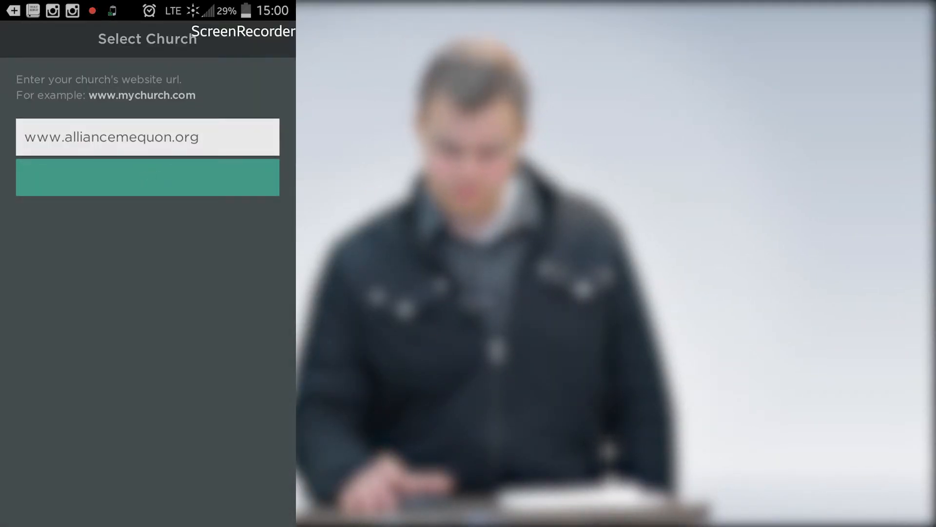
# Bring up Contact the Church with phone, email, street address and website.
pyautogui.click(147, 176)
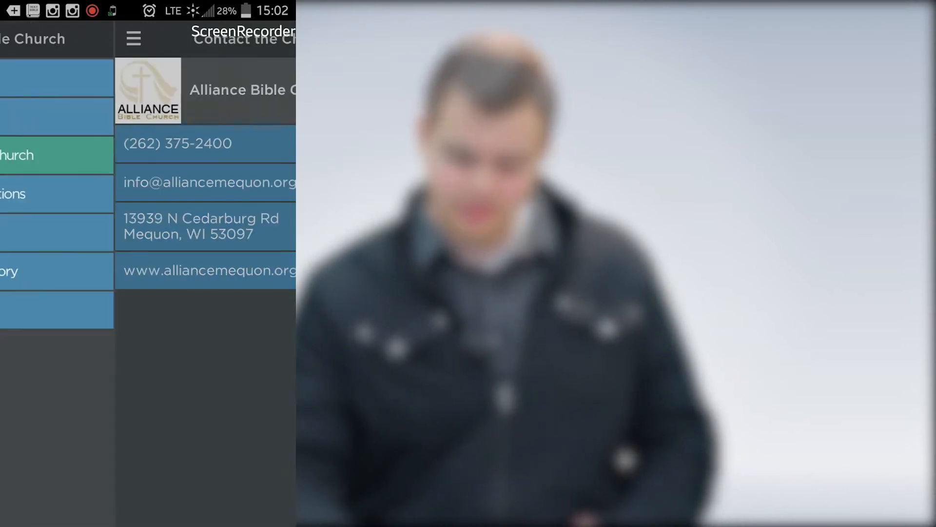
pyautogui.click(134, 38)
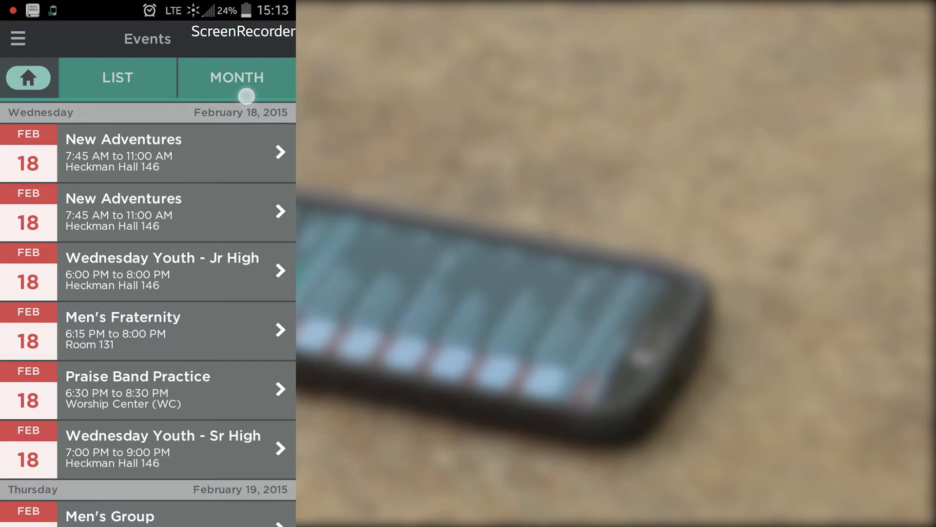
# View February 2015 events as a month calendar, check New Adventures' details, then return to the section list.
pyautogui.click(236, 78)
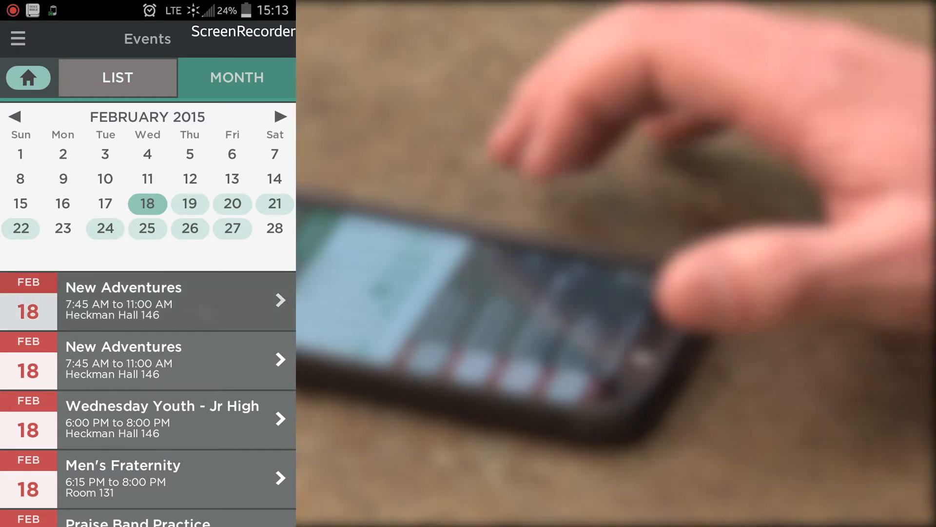
pyautogui.click(149, 300)
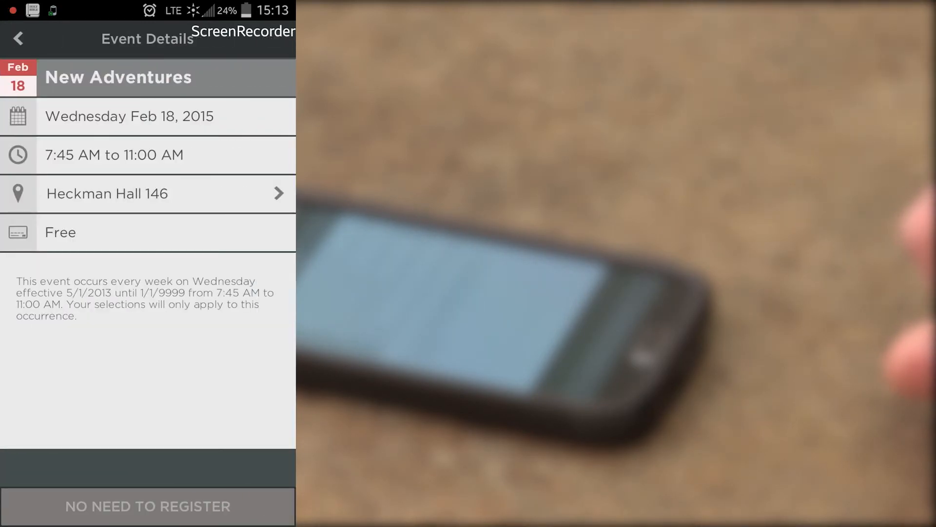
pyautogui.click(18, 38)
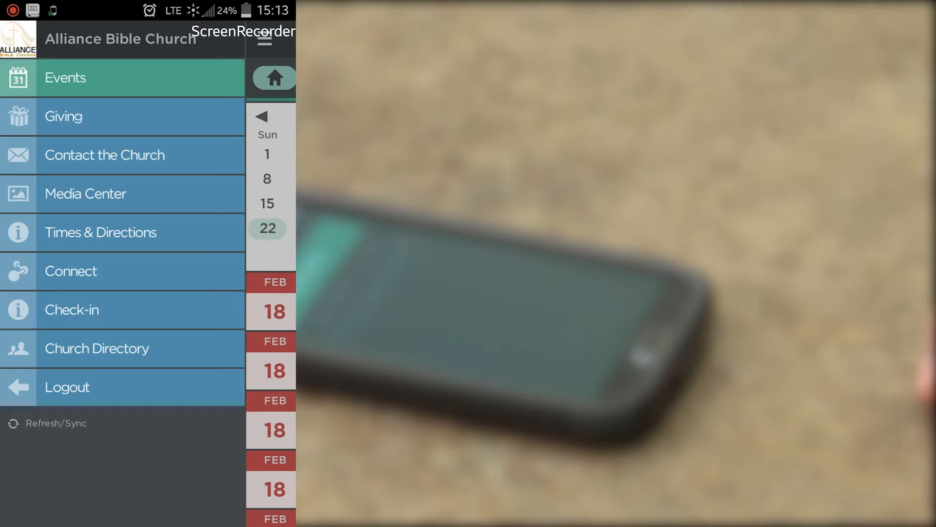
# Browse the Media Center's media items from the side menu.
pyautogui.click(180, 126)
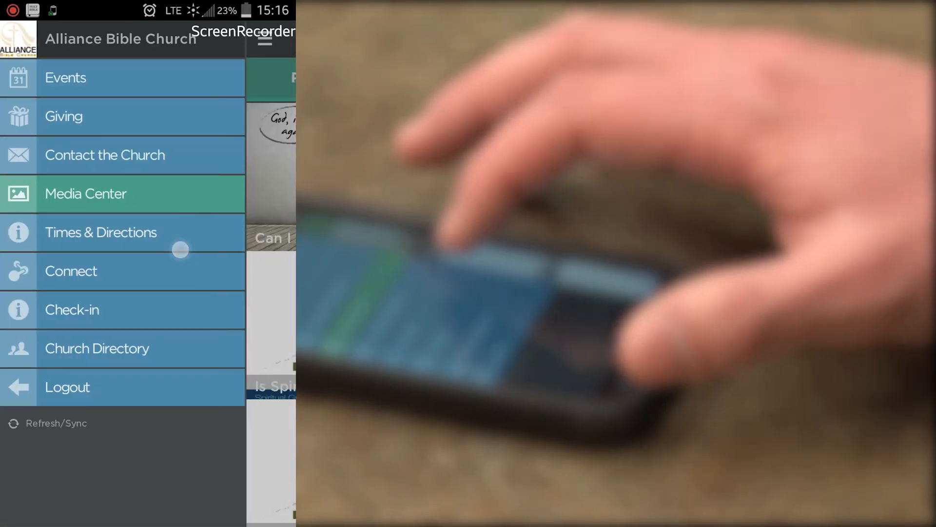
# View the worship Times & Directions and Check-in screens.
pyautogui.click(101, 232)
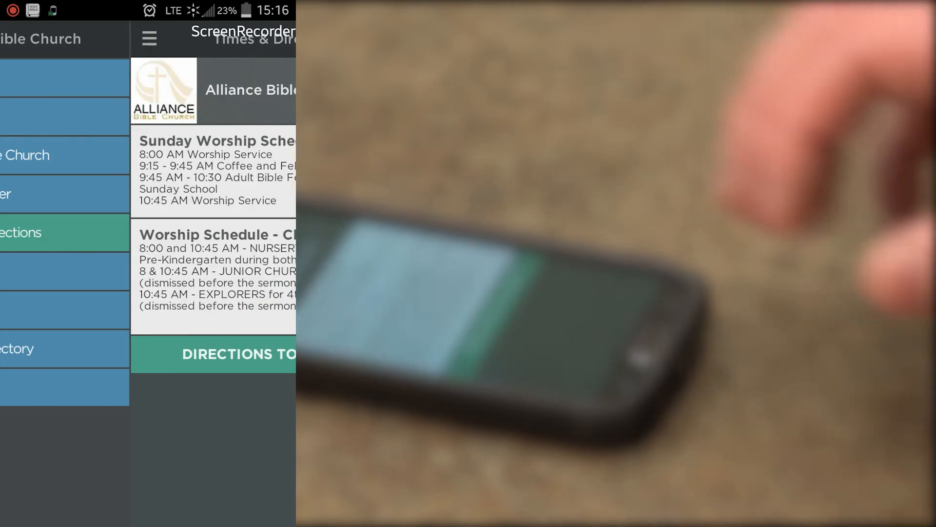
pyautogui.click(148, 38)
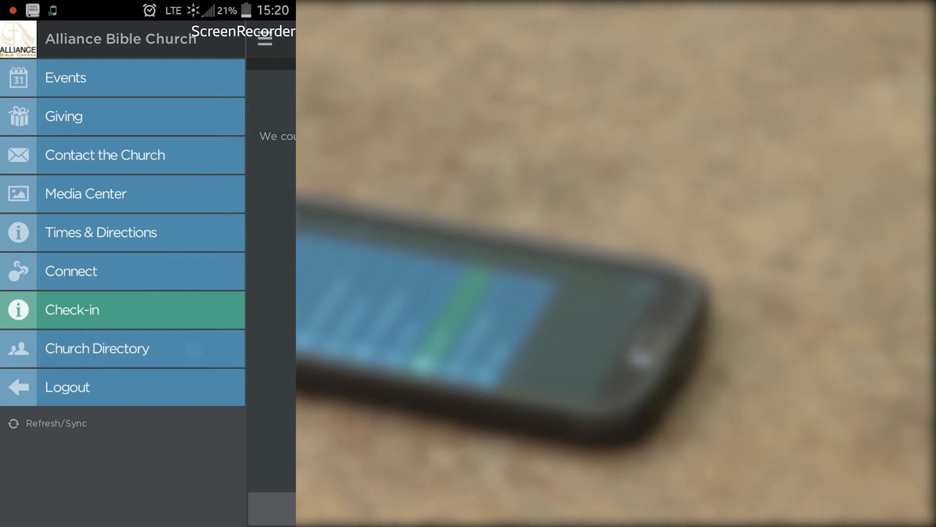
# Bring up the Church Directory's name search and alphabetical letter index.
pyautogui.click(97, 348)
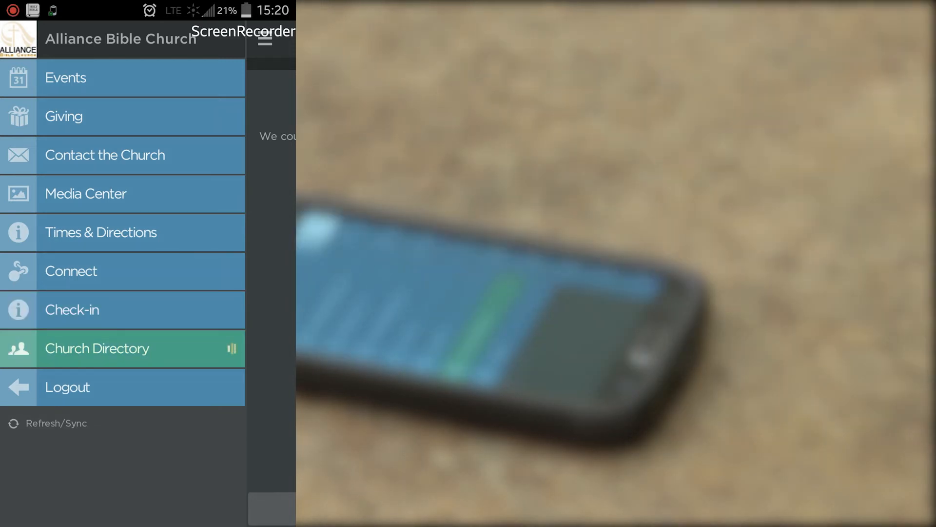
pyautogui.click(97, 348)
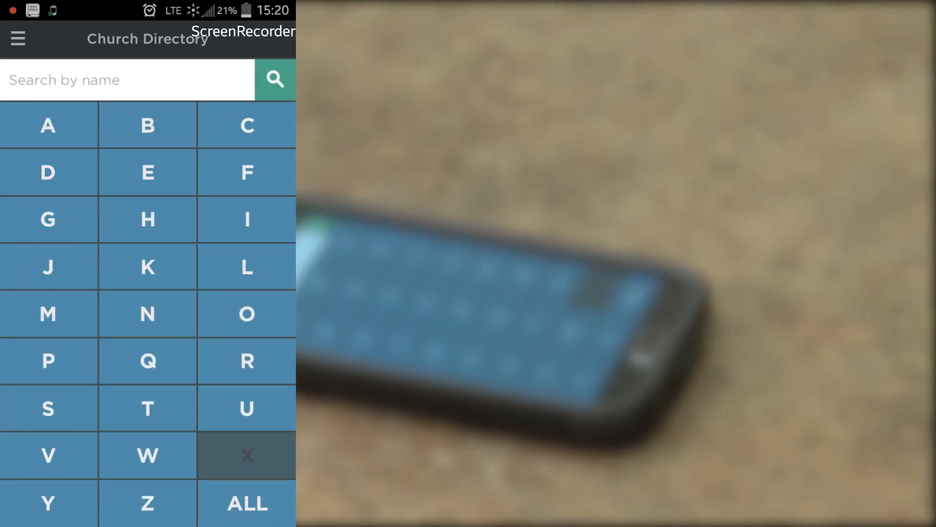